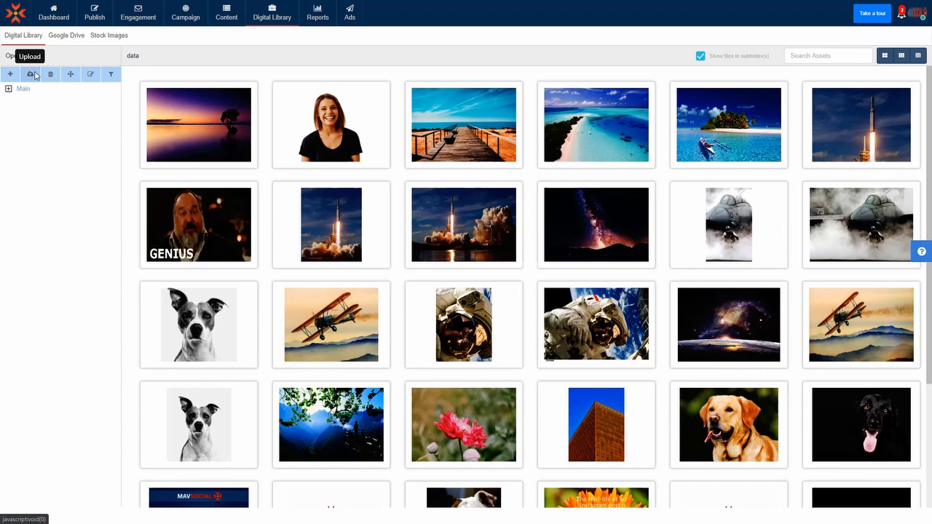
{"action": "mouse_move", "coordinate": [198, 124]}
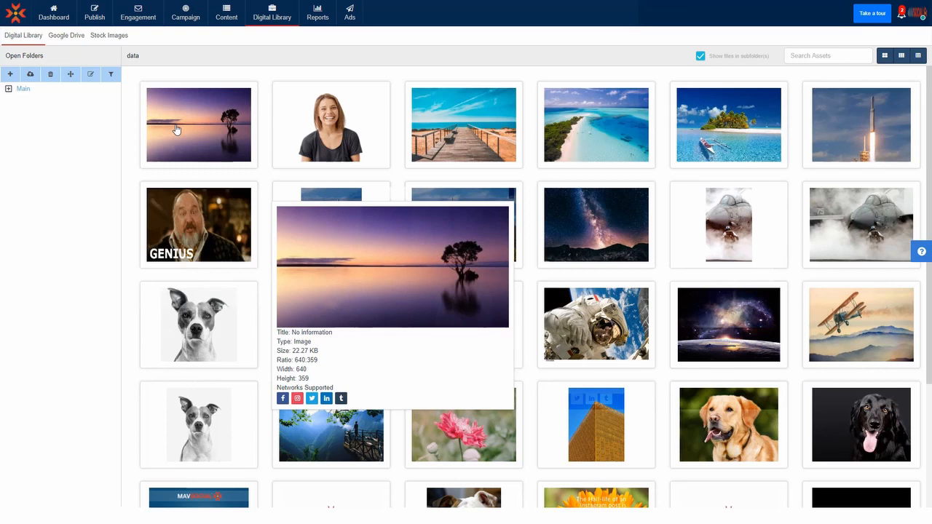
Show the Twitter preview of the three-picture beach post, then pick a library image.
{"action": "left_click", "coordinate": [94, 12]}
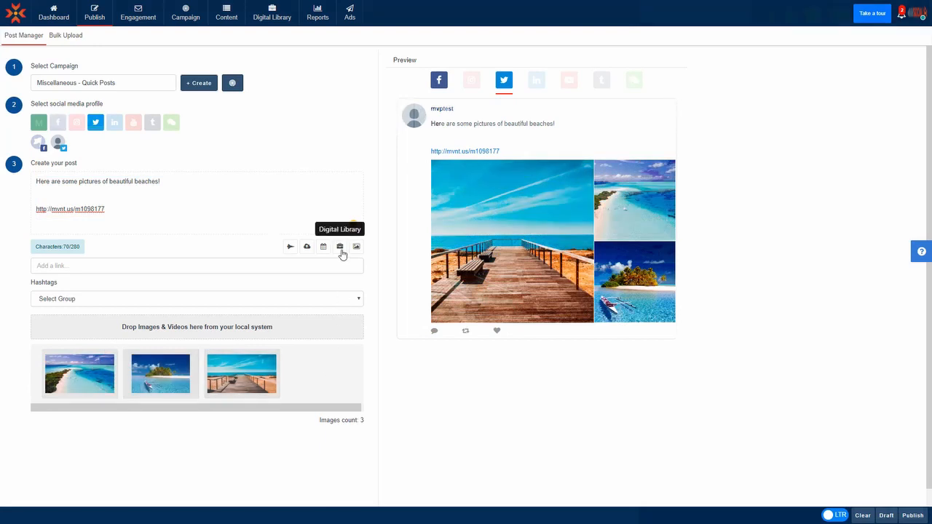
{"action": "left_click", "coordinate": [340, 246]}
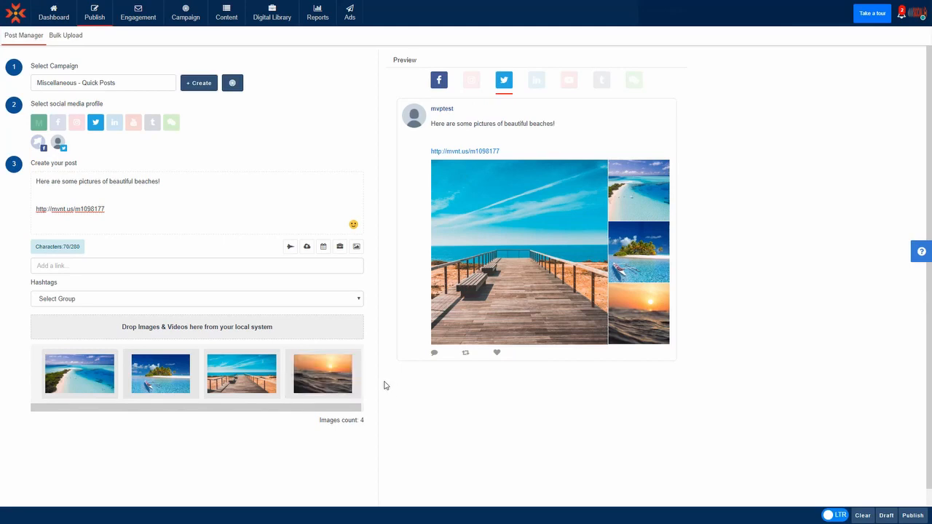
Add the sunset image from the Digital Library as the post's fourth picture.
{"action": "left_click", "coordinate": [76, 122]}
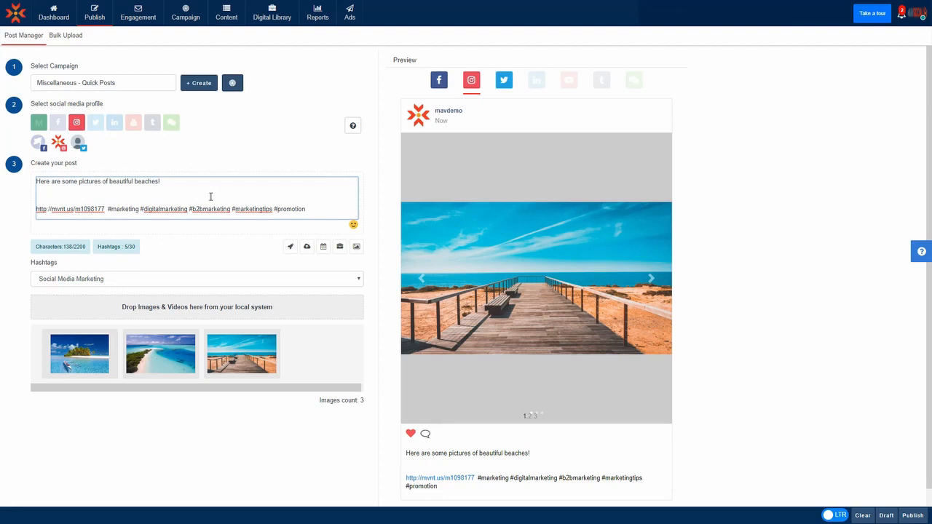